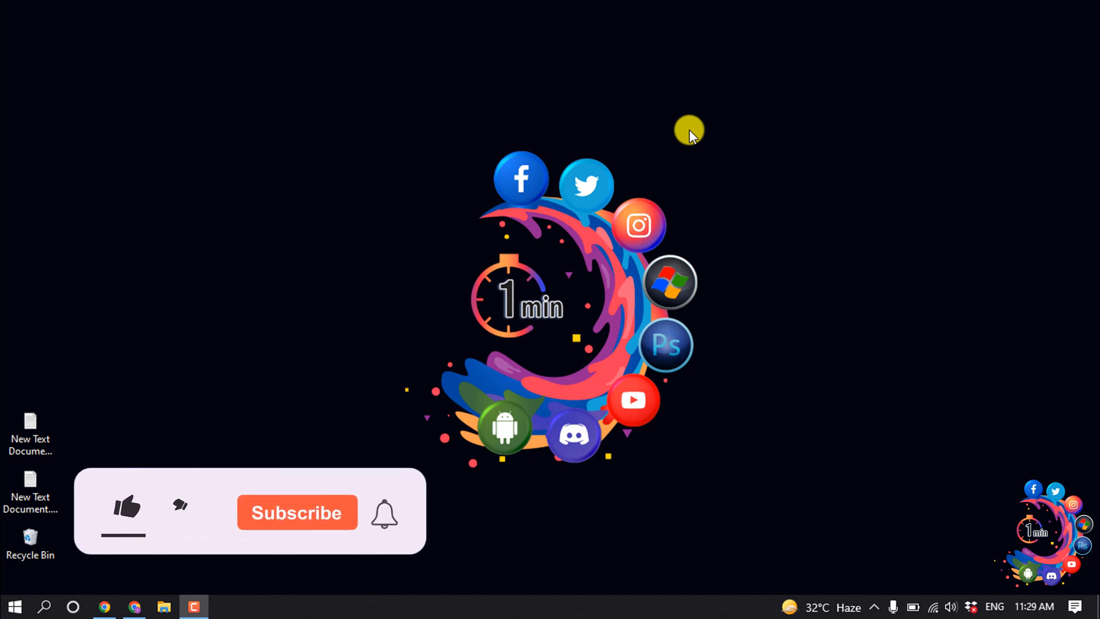
Step: Open Settings from the admin sidebar to reach the How to 1 Minute store details
{"action": "left_click", "coordinate": [126, 509]}
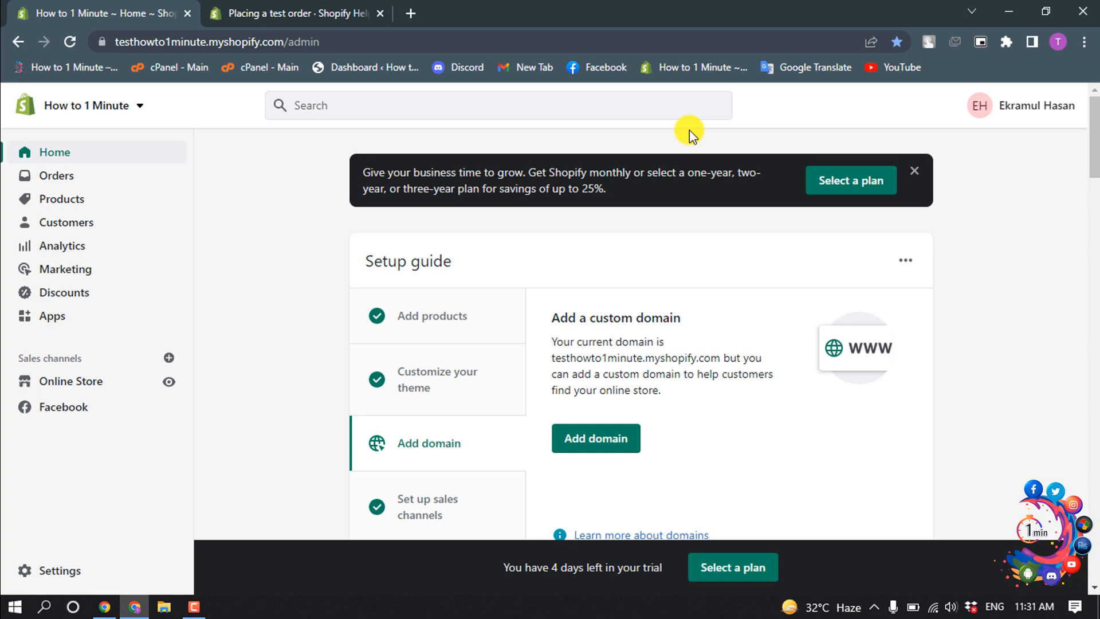
{"action": "mouse_move", "coordinate": [706, 145]}
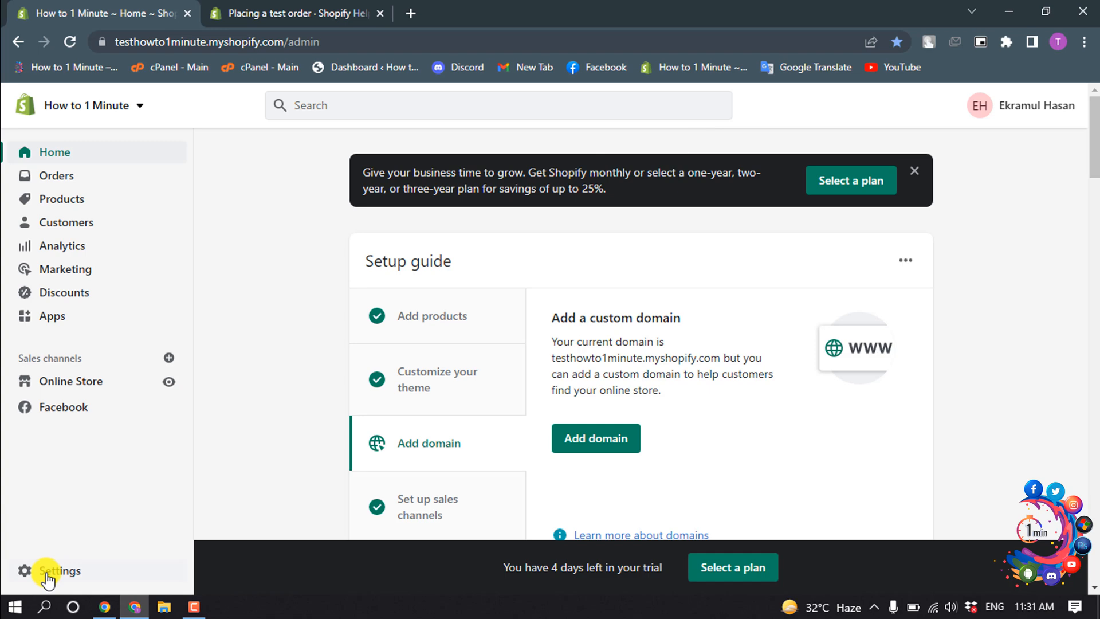
{"action": "left_click", "coordinate": [59, 571]}
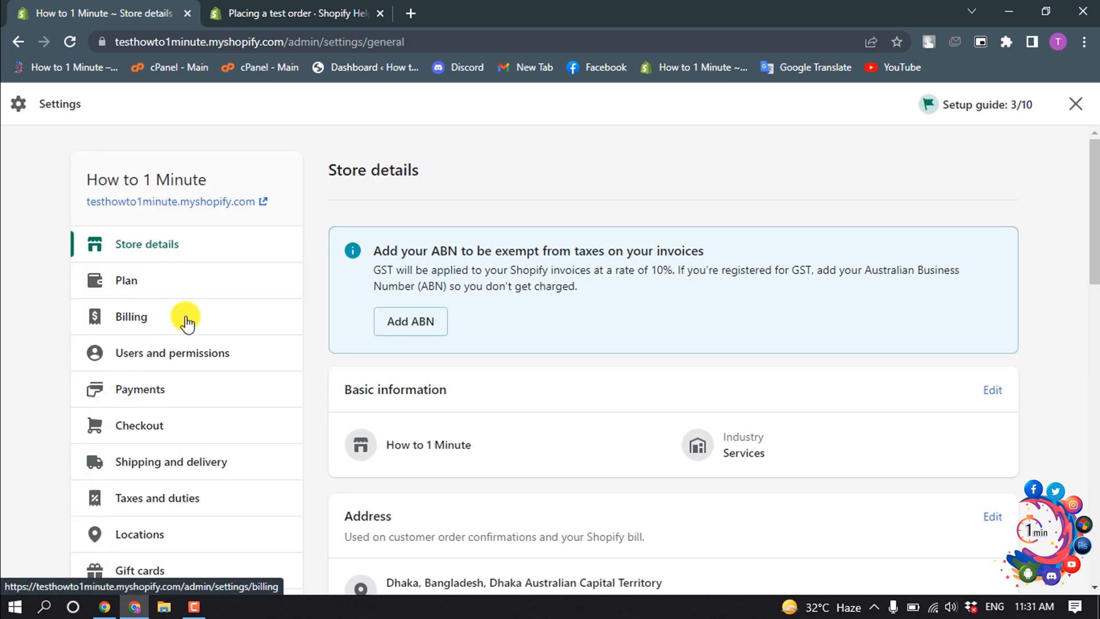
{"action": "scroll", "scroll_direction": "down", "scroll_amount": 3}
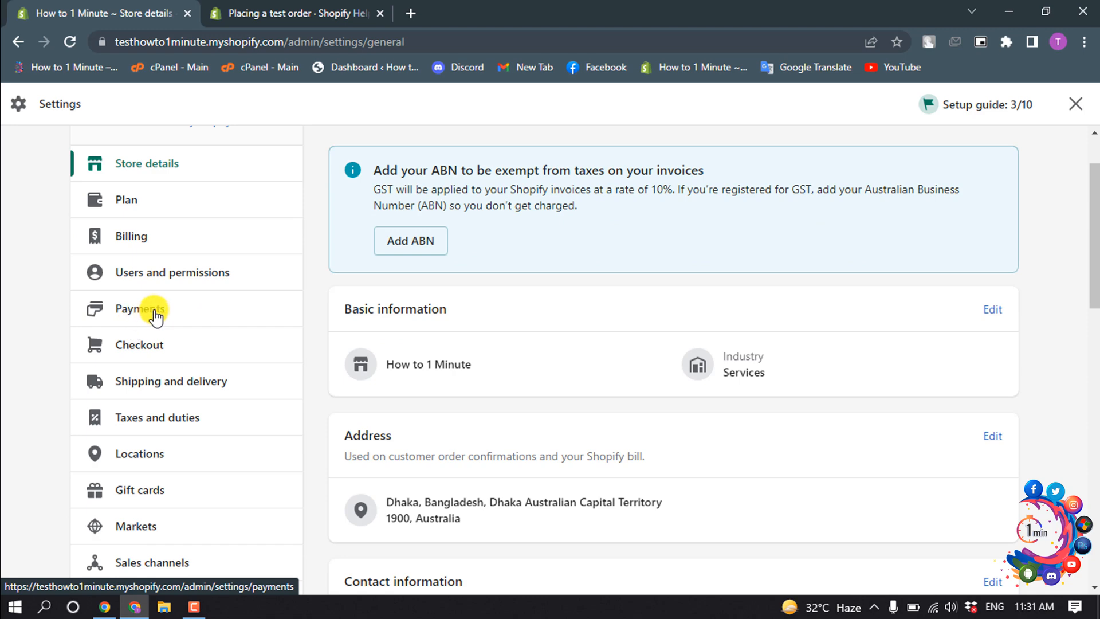
Step: Go to Payments, manage Shopify Payments, and scroll to its test mode and provider options
{"action": "left_click", "coordinate": [139, 309]}
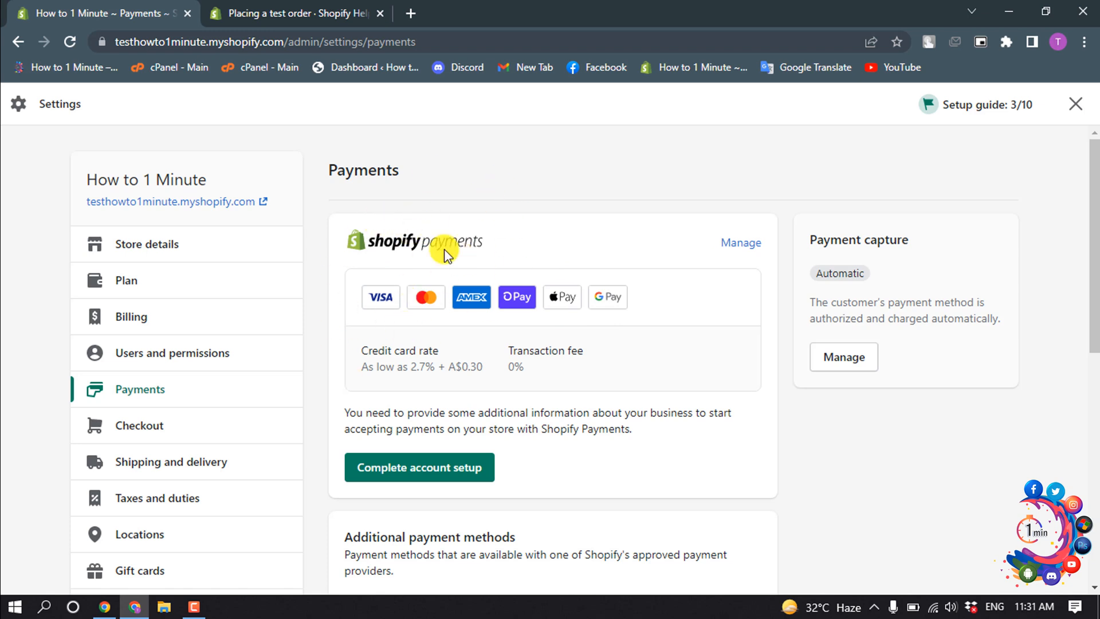
{"action": "mouse_move", "coordinate": [491, 266]}
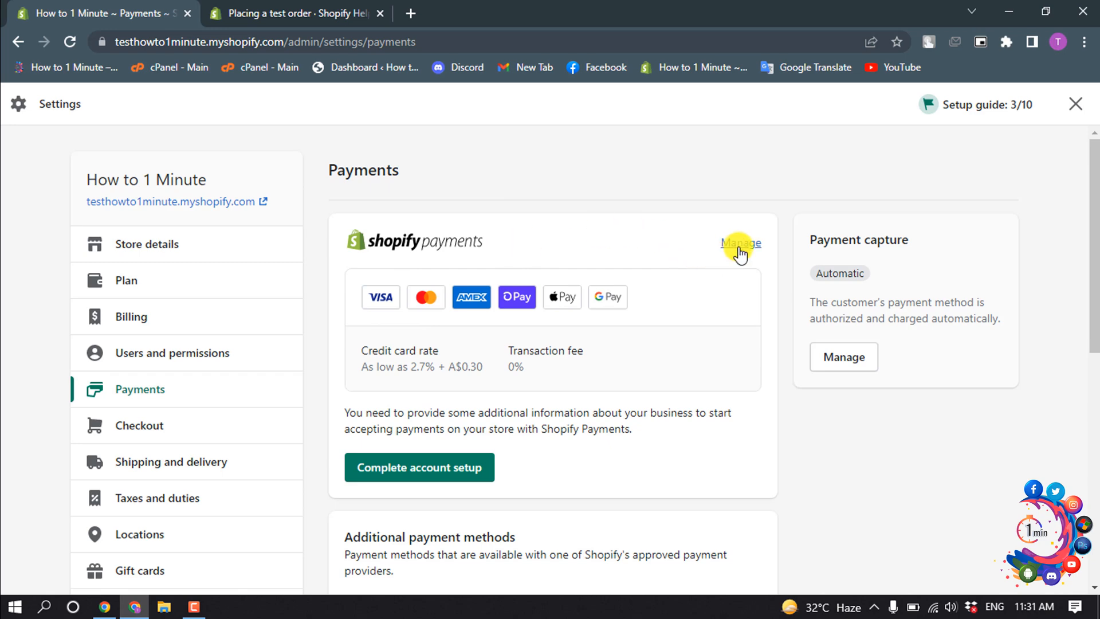
{"action": "left_click", "coordinate": [740, 243]}
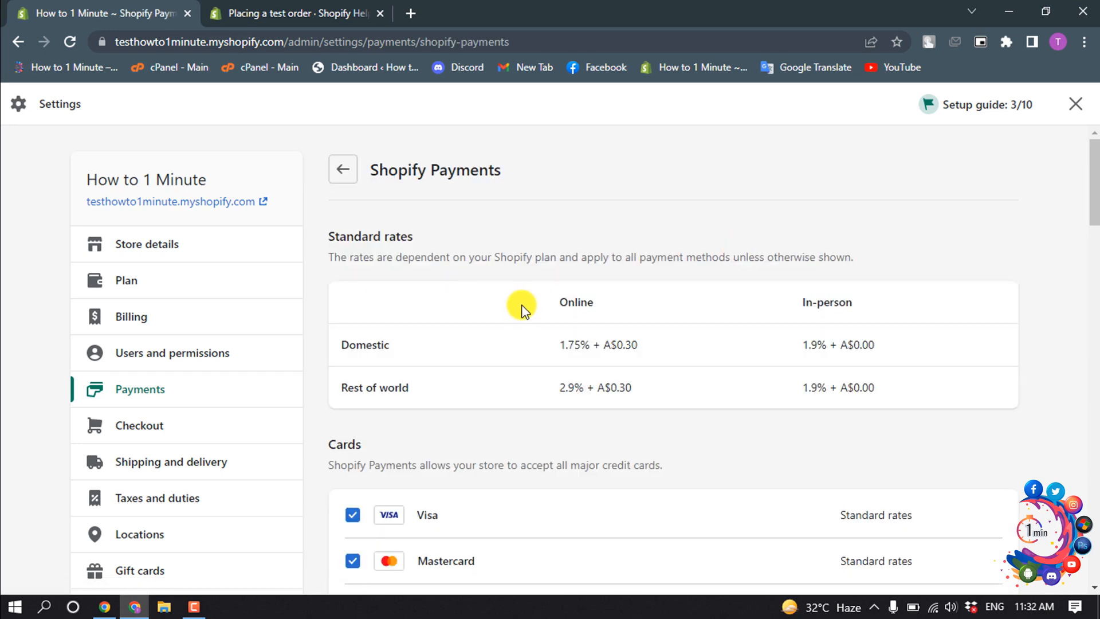
{"action": "scroll", "scroll_direction": "down", "scroll_amount": 3}
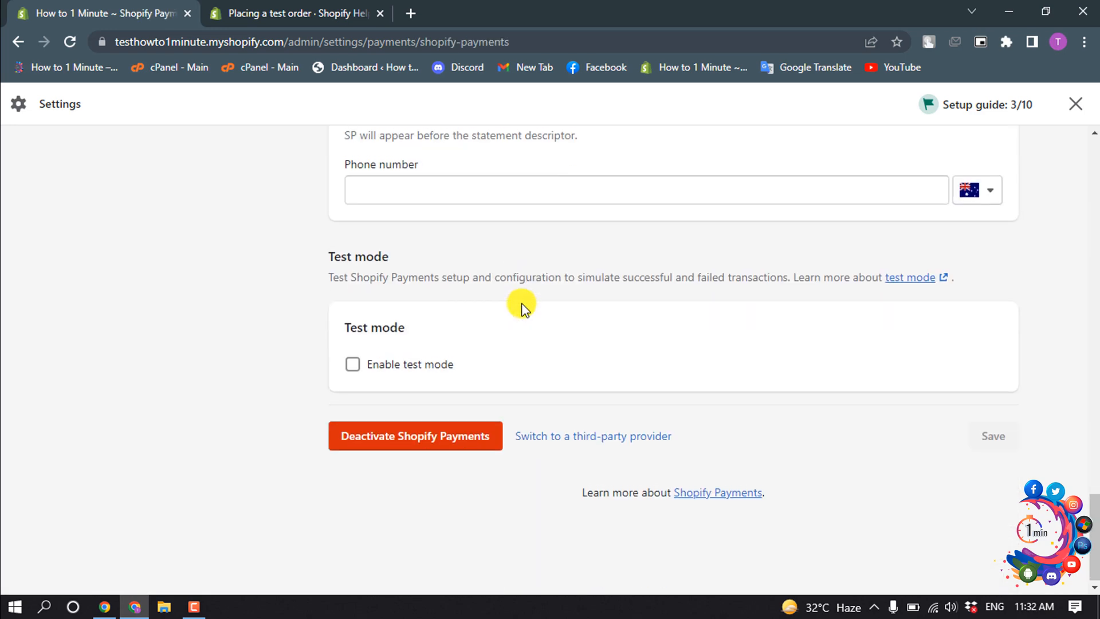
{"action": "scroll", "scroll_direction": "down", "scroll_amount": 3}
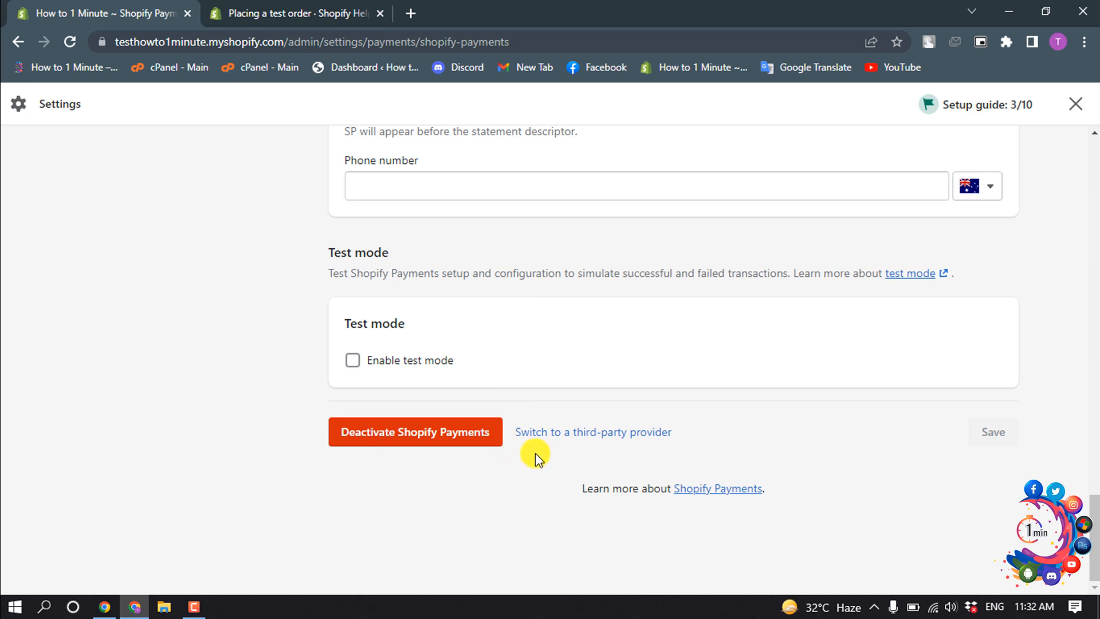
{"action": "mouse_move", "coordinate": [591, 431]}
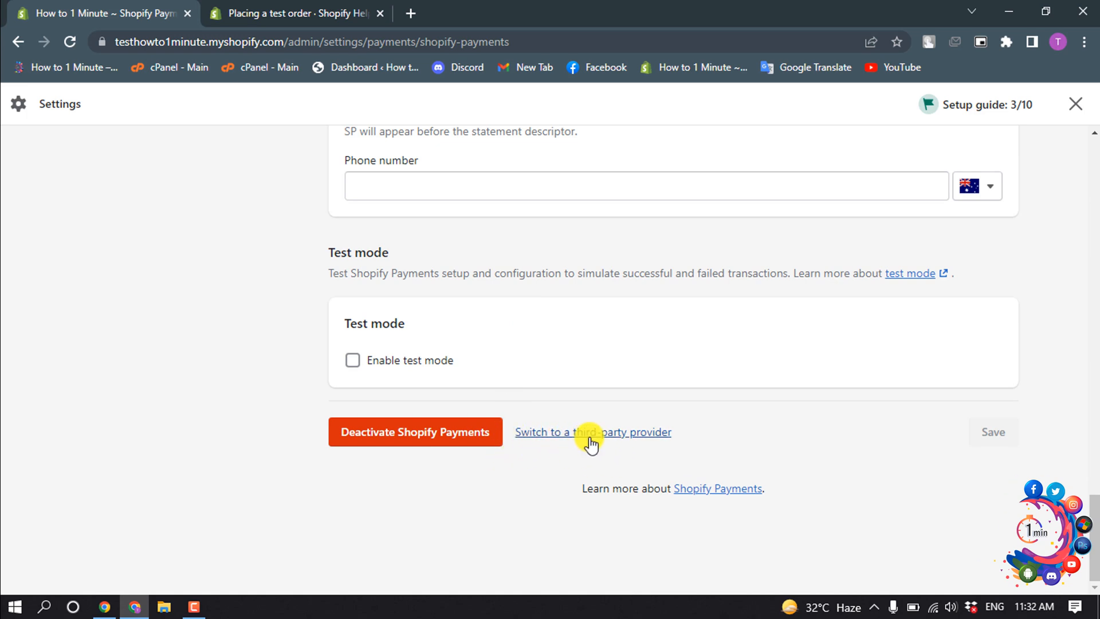
Step: Switch from Shopify Payments to a third-party payment provider and confirm the change
{"action": "left_click", "coordinate": [592, 432]}
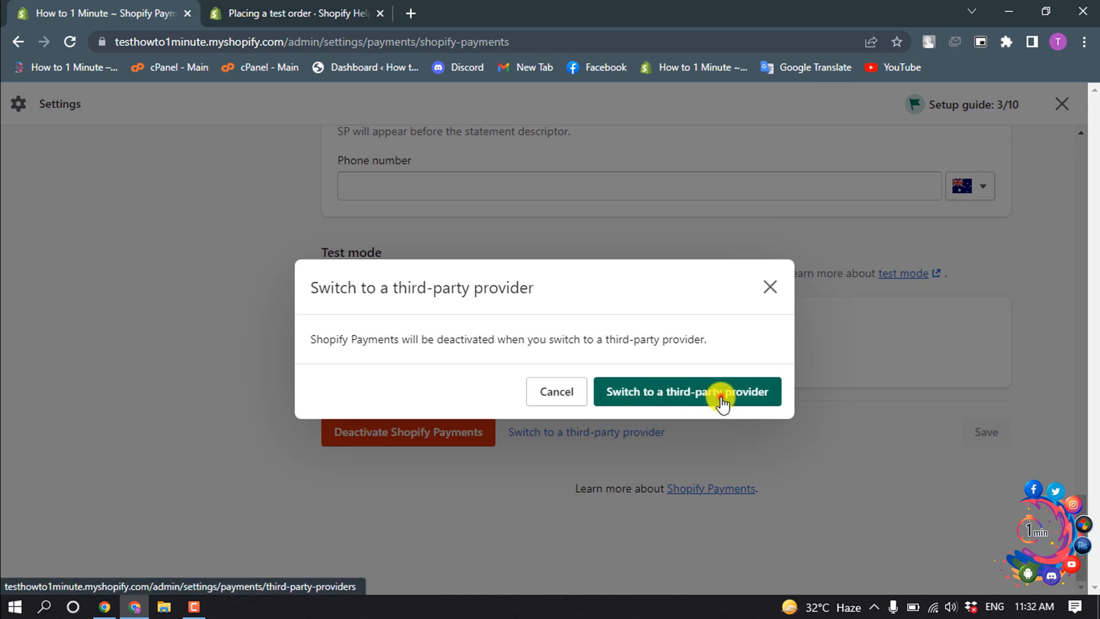
{"action": "left_click", "coordinate": [687, 392]}
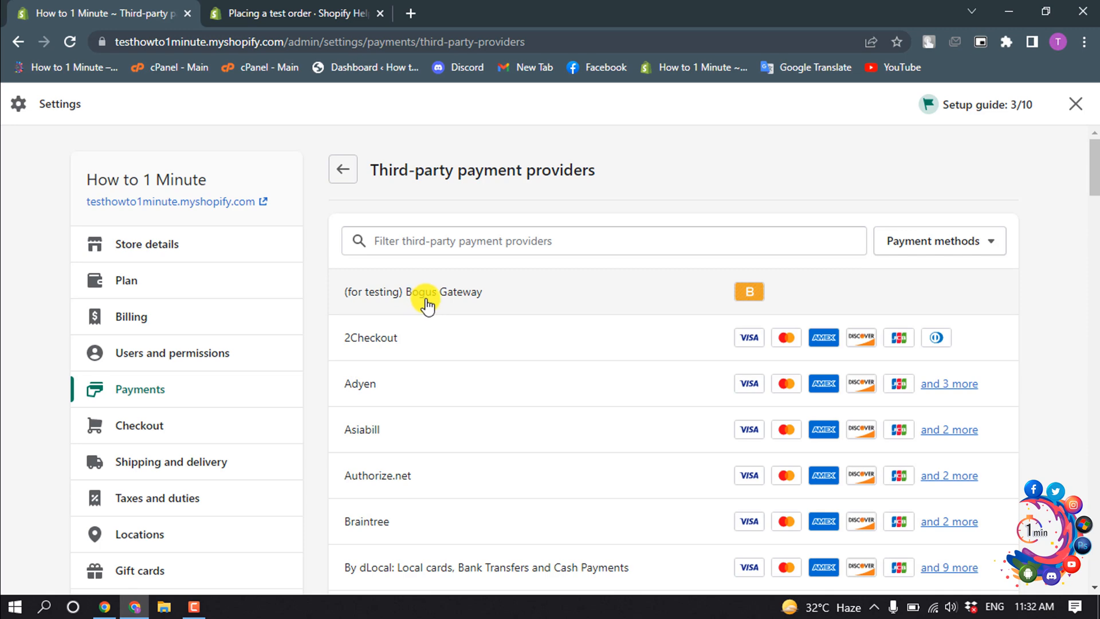
Step: Enable the Bogus (for testing) option on the Bogus Gateway provider, then close Settings
{"action": "left_click", "coordinate": [413, 292]}
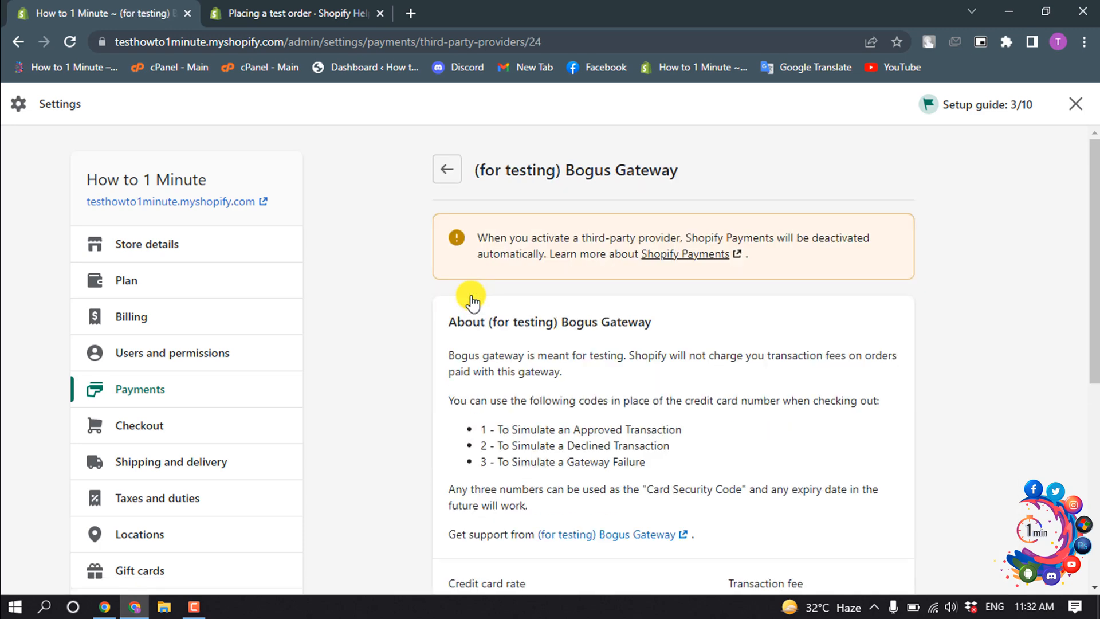
{"action": "scroll", "scroll_direction": "down", "scroll_amount": 3}
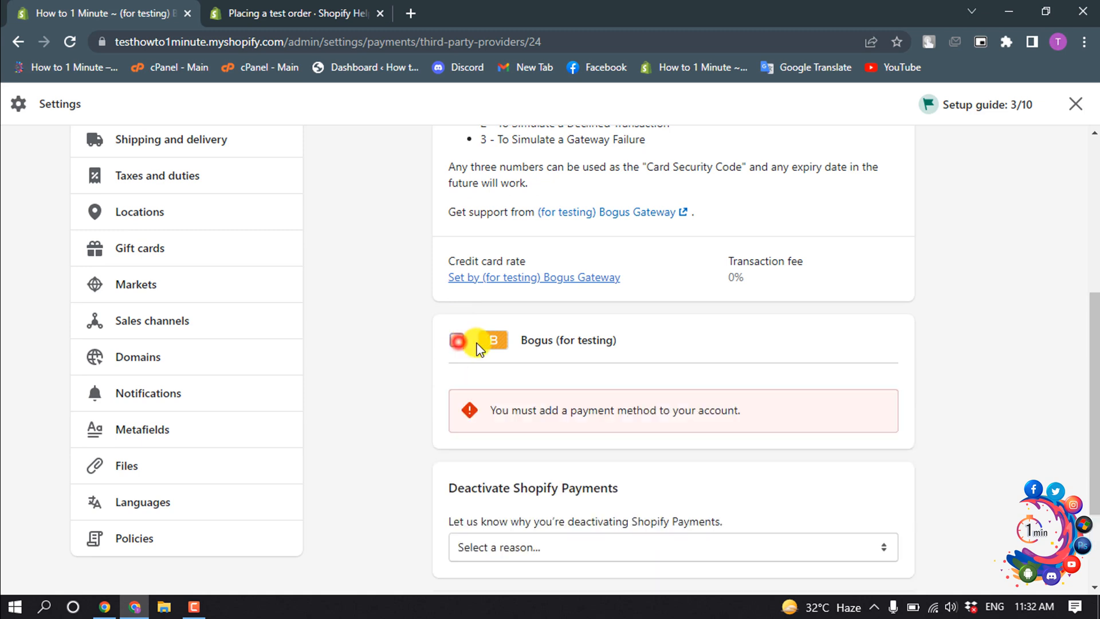
{"action": "left_click", "coordinate": [457, 340]}
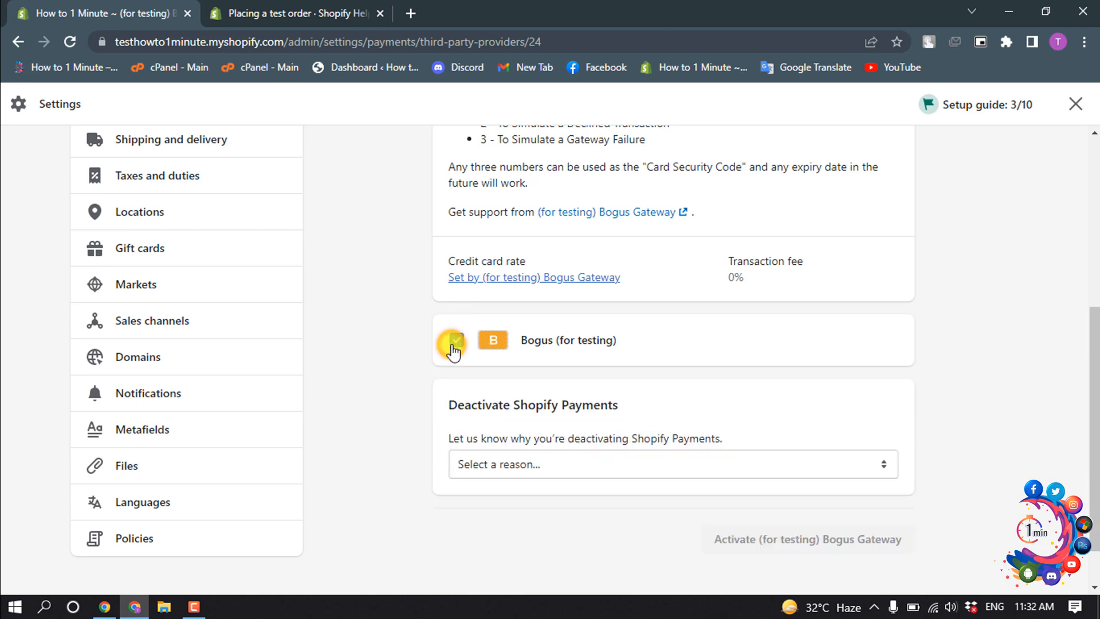
{"action": "left_click", "coordinate": [456, 339]}
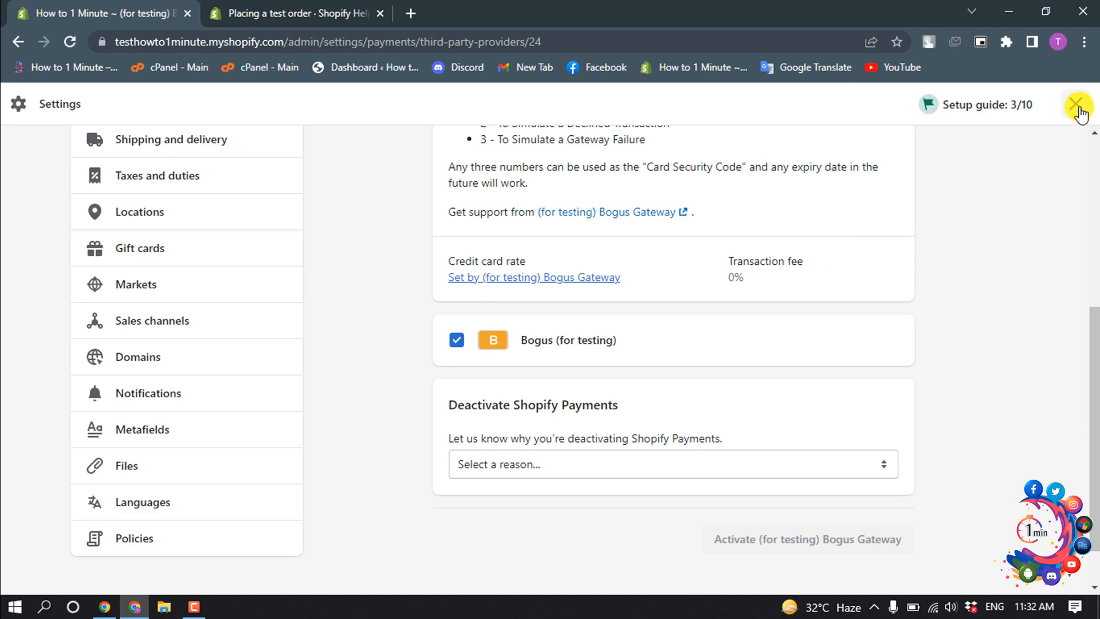
{"action": "left_click", "coordinate": [1079, 104]}
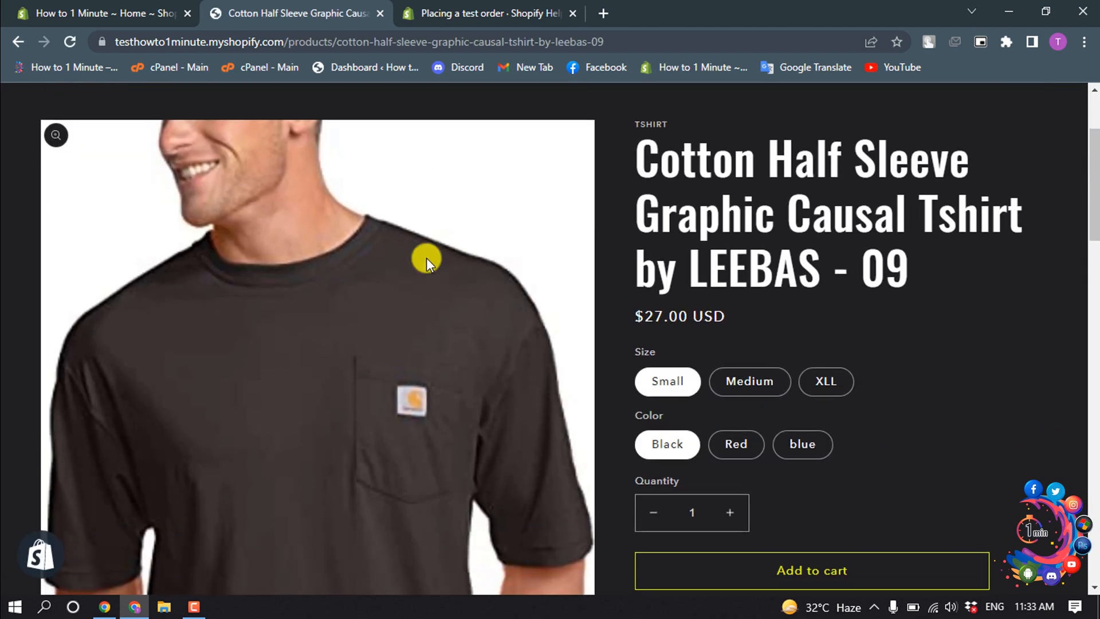
Step: Scroll the Cotton Half Sleeve Graphic Causal Tshirt product page and switch browser tabs
{"action": "scroll", "scroll_direction": "down", "scroll_amount": 3}
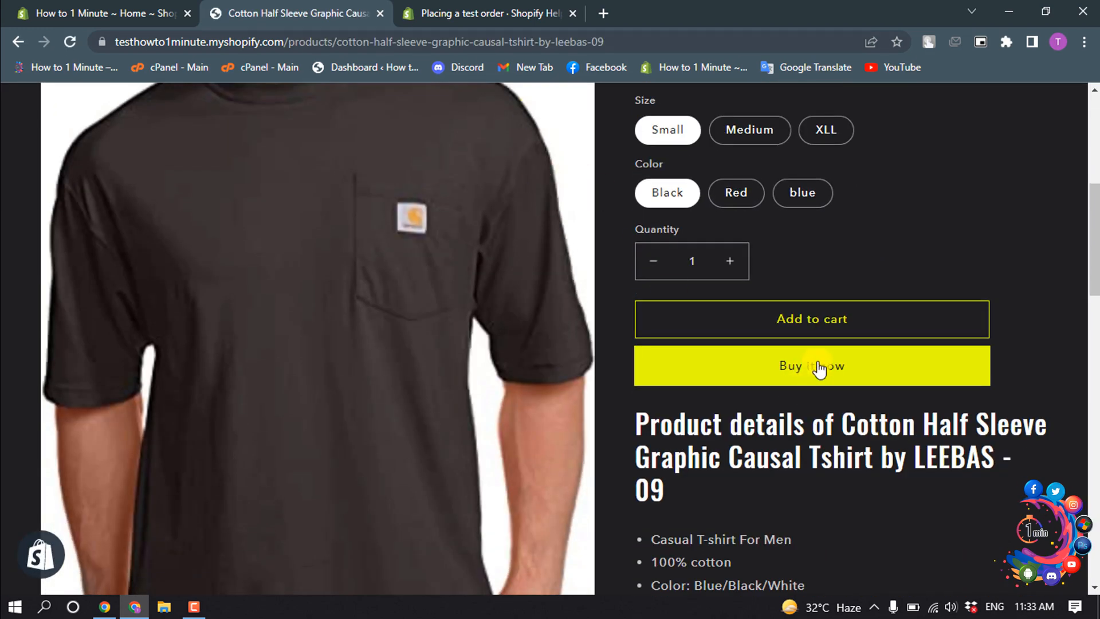
{"action": "left_click", "coordinate": [484, 13]}
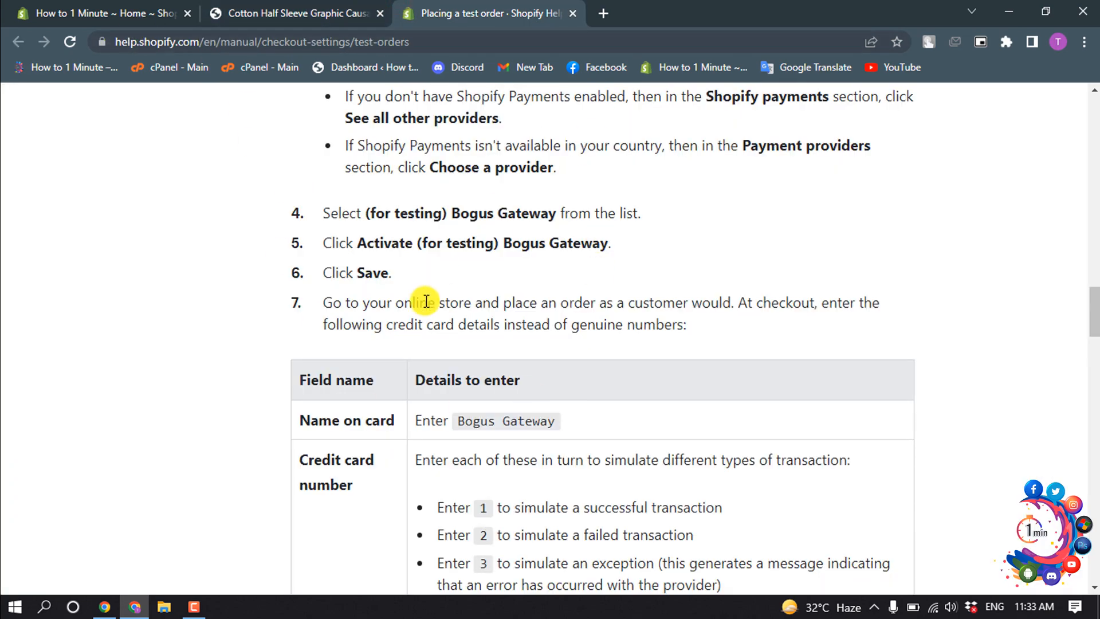
{"action": "mouse_move", "coordinate": [278, 49]}
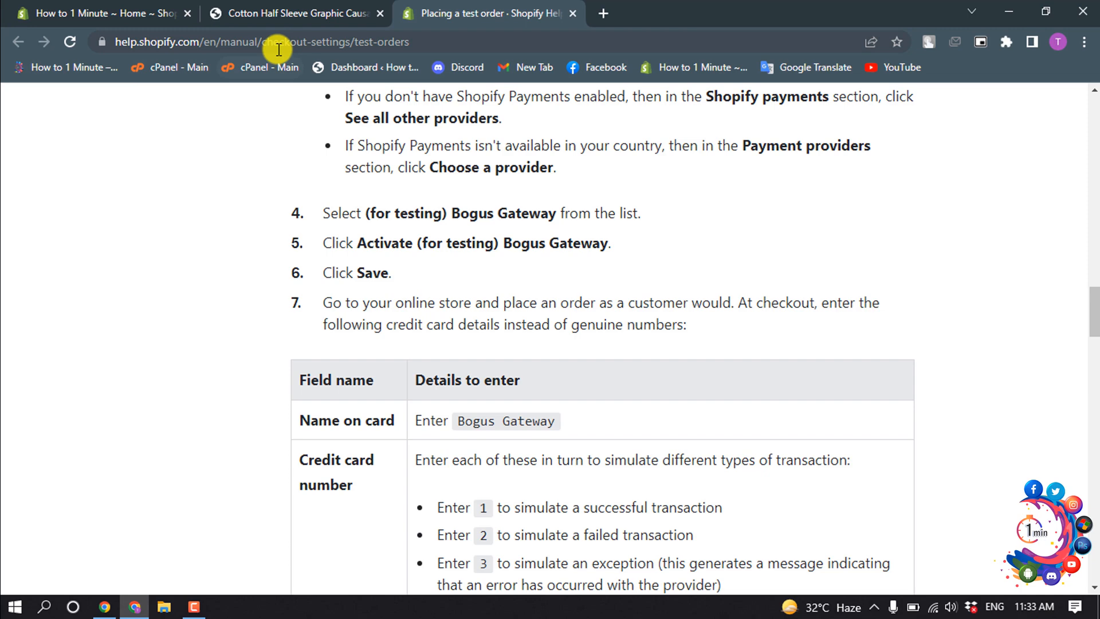
{"action": "mouse_move", "coordinate": [528, 350]}
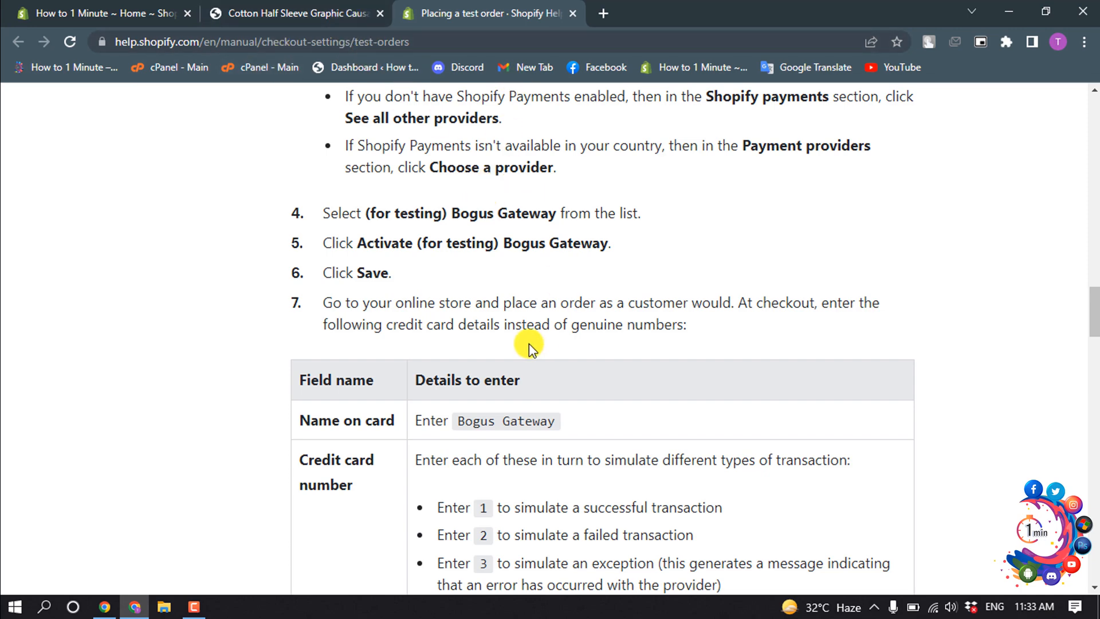
Step: Scroll the 'Placing a test order' article through the Bogus Gateway card number, CVV and expiry table
{"action": "scroll", "scroll_direction": "down", "scroll_amount": 3}
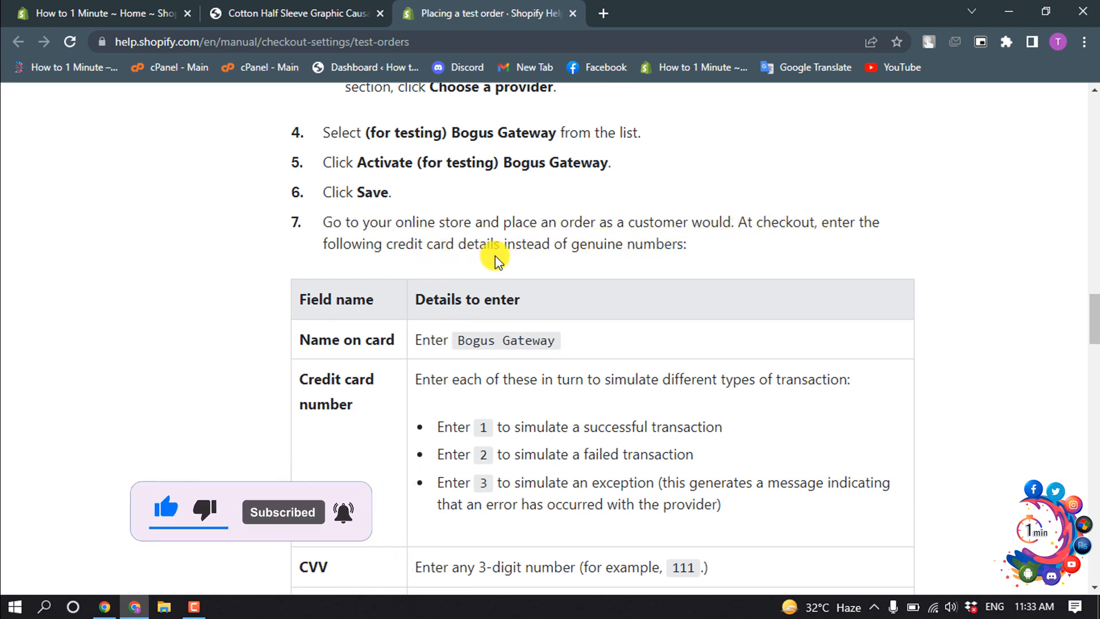
{"action": "mouse_move", "coordinate": [585, 255]}
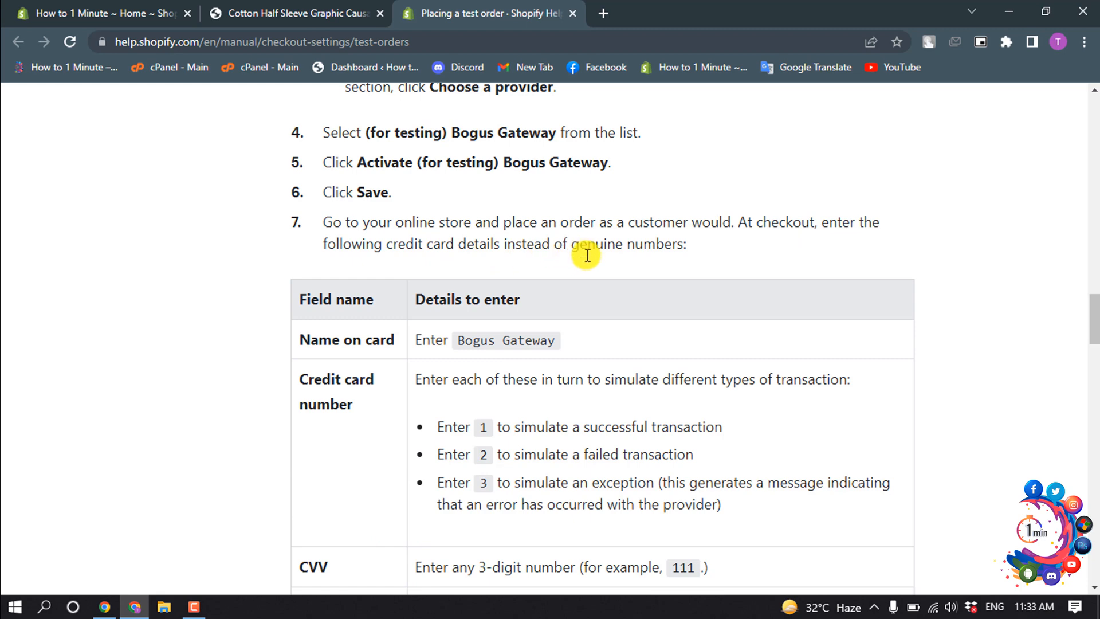
{"action": "scroll", "scroll_direction": "down", "scroll_amount": 3}
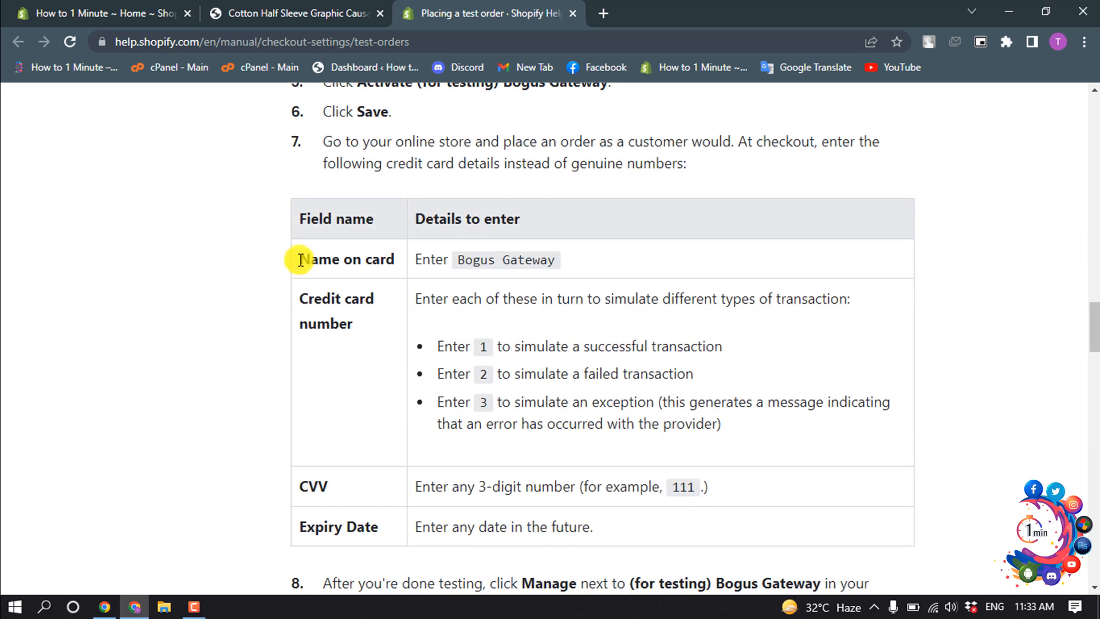
{"action": "mouse_move", "coordinate": [343, 326]}
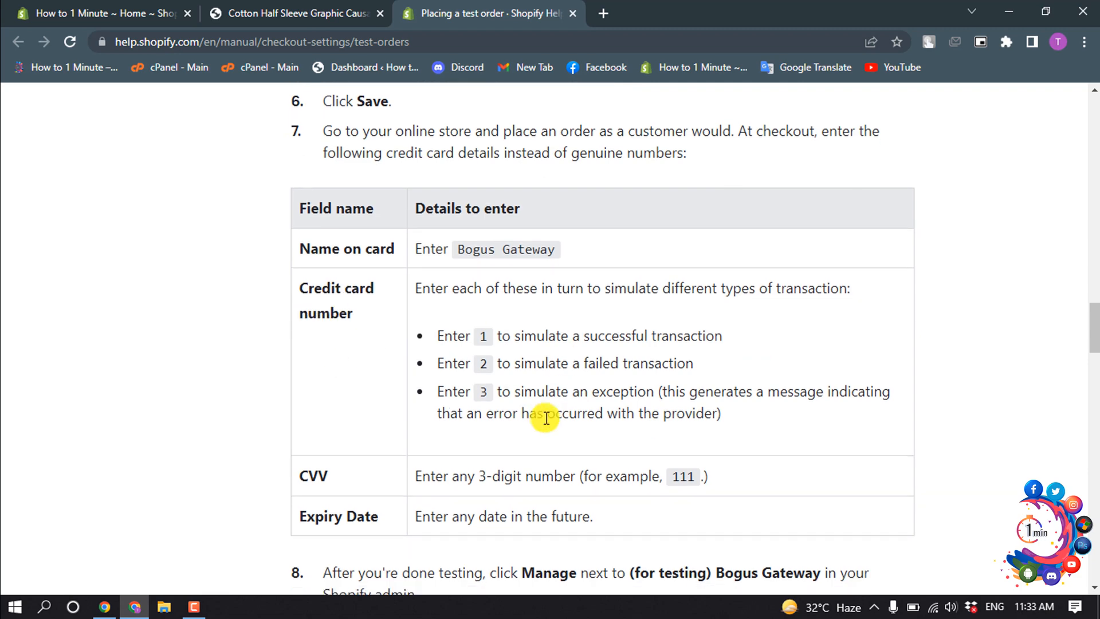
{"action": "scroll", "scroll_direction": "down", "scroll_amount": 3}
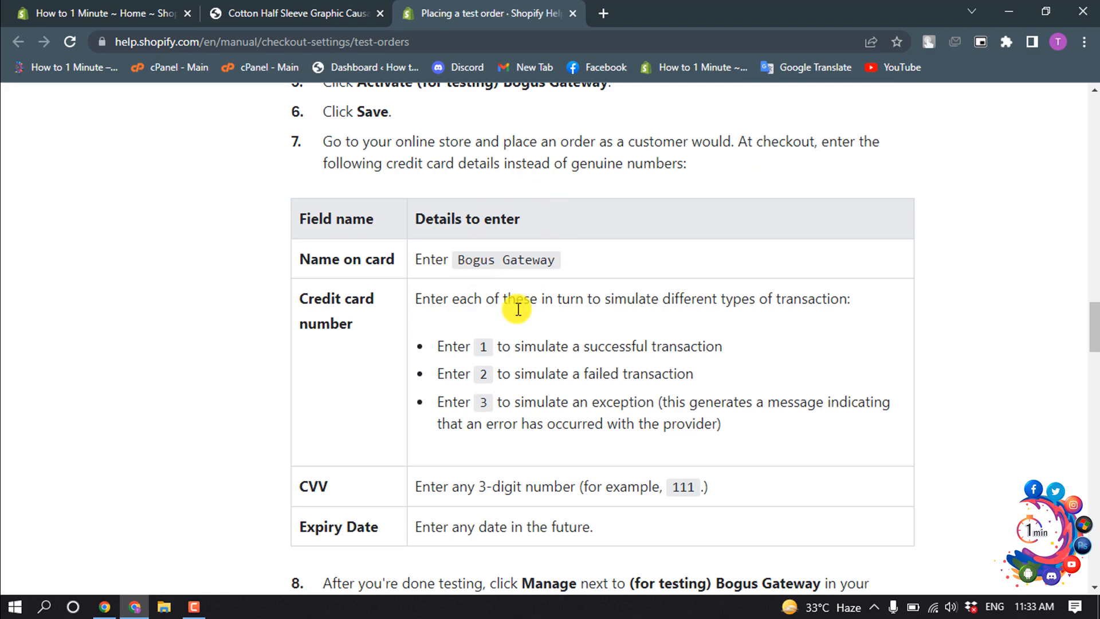
{"action": "left_click", "coordinate": [295, 13]}
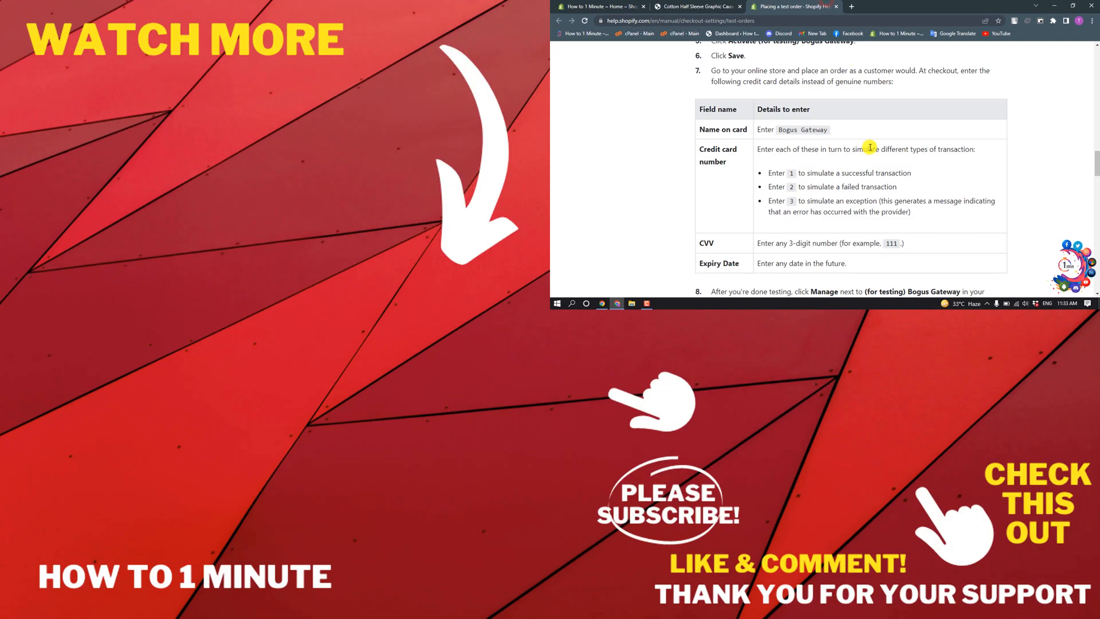
{"action": "mouse_move", "coordinate": [667, 216]}
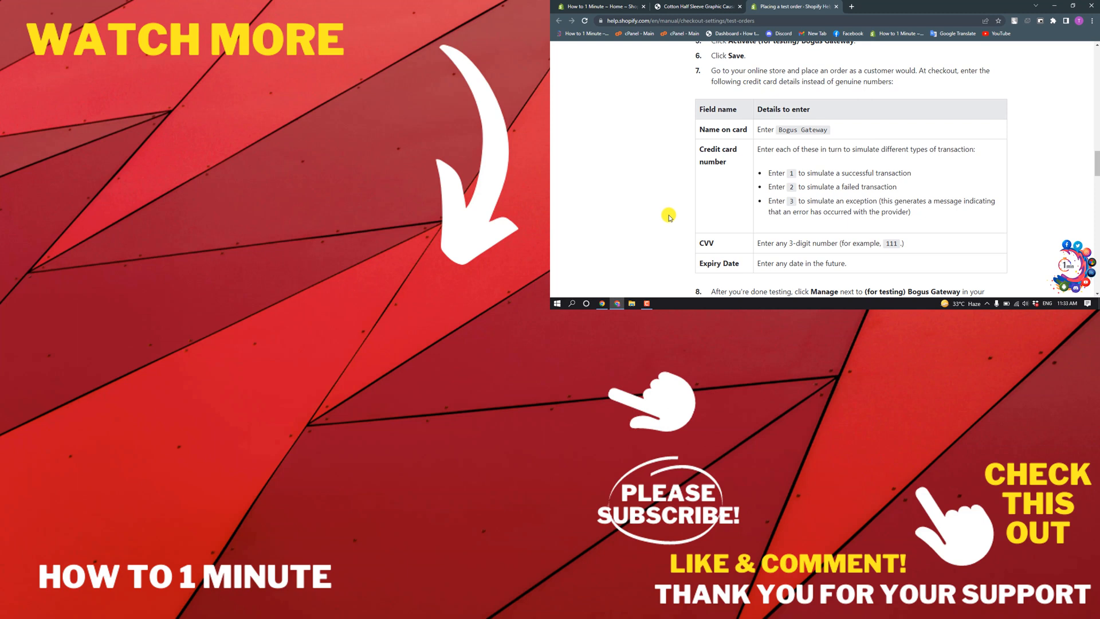